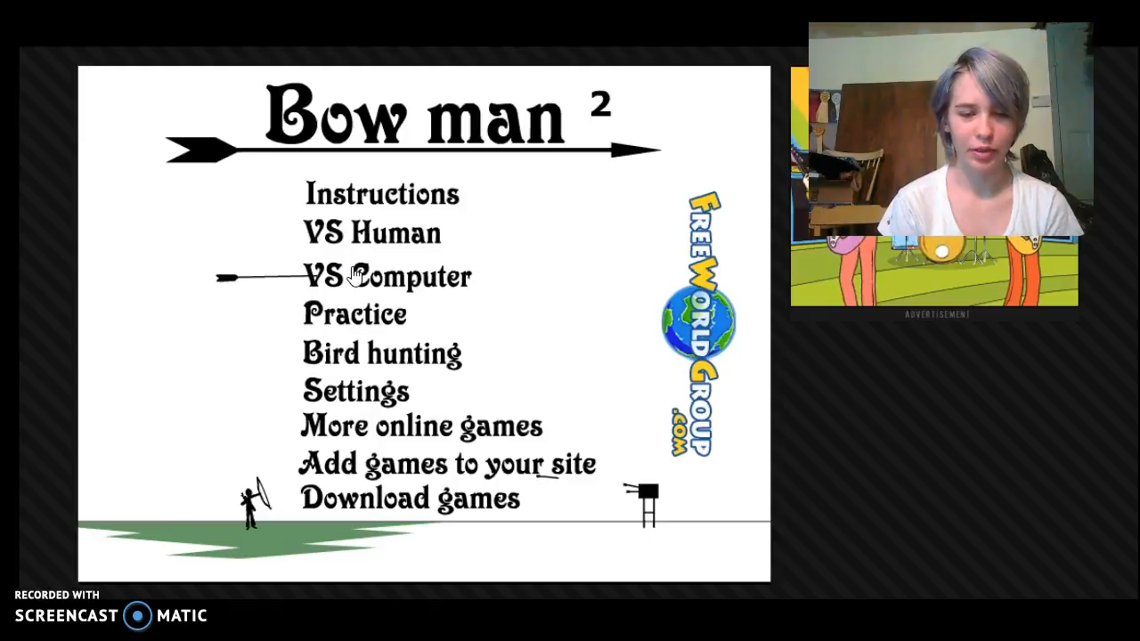
In Settings enable 'add wind' with vitality 5 and close back to the menu.
click(385, 276)
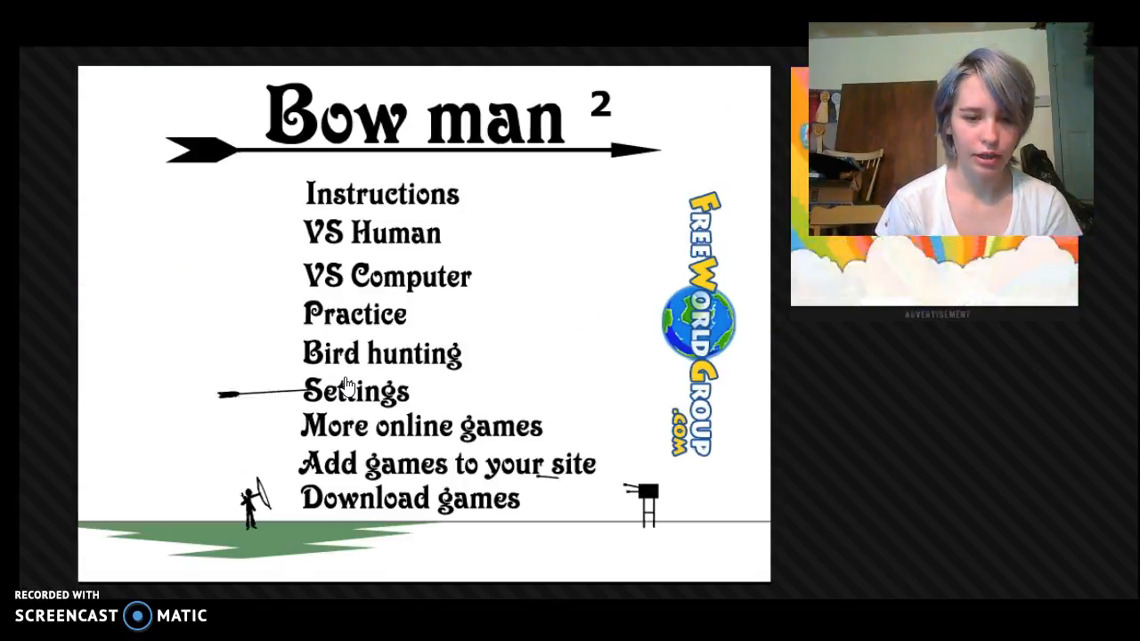
click(353, 392)
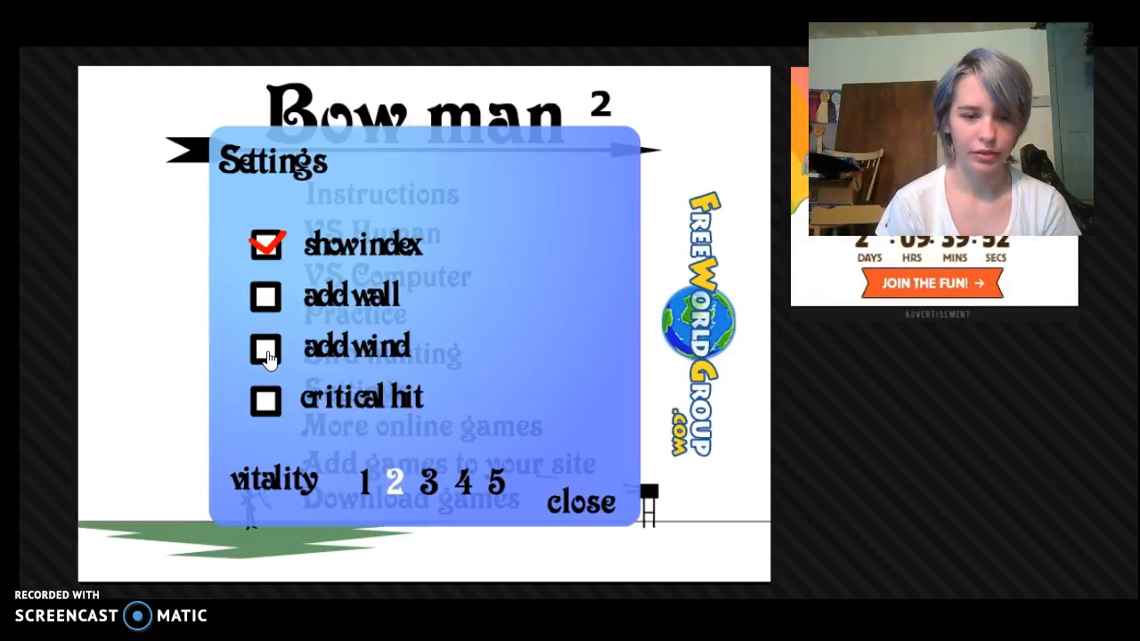
click(264, 395)
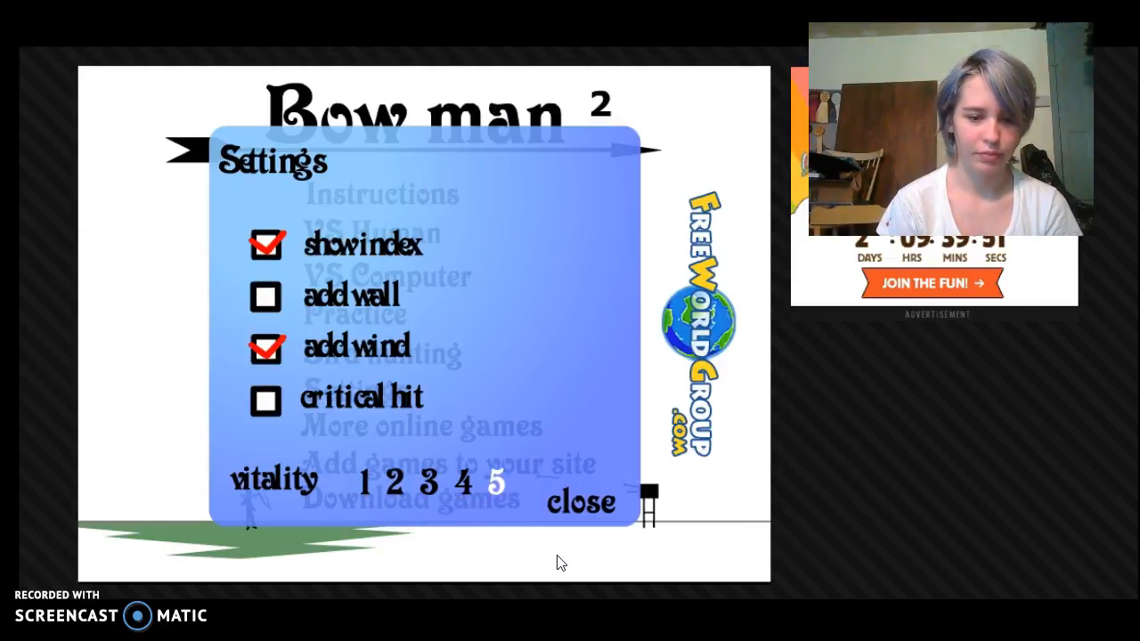
click(581, 502)
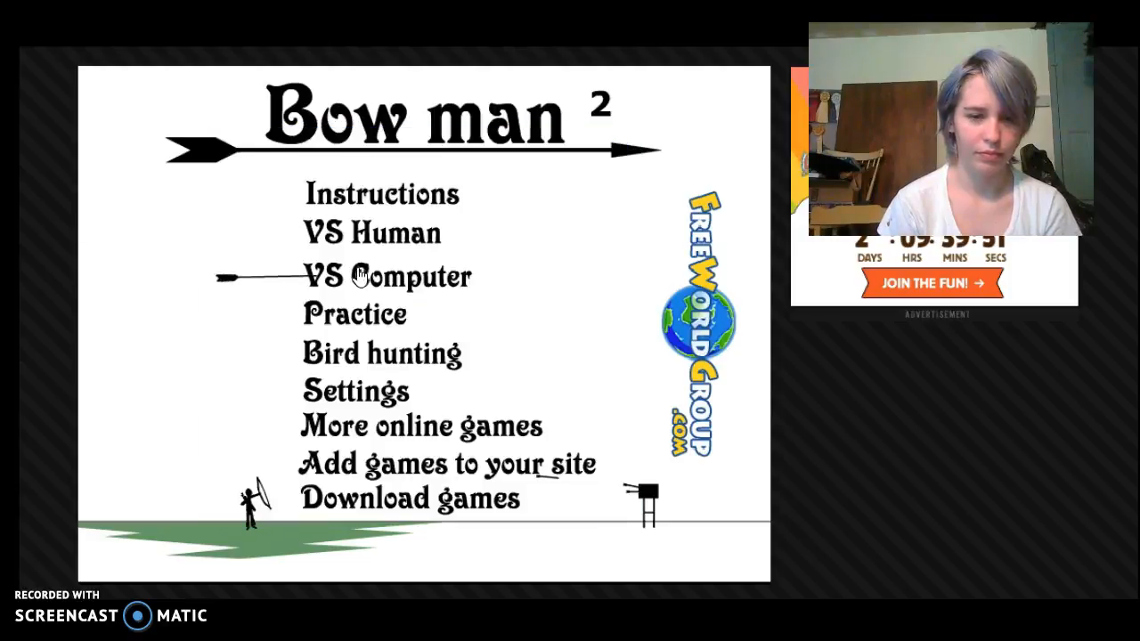
Play a VS Computer match, drawing and releasing arrows at the opposing archer.
click(386, 276)
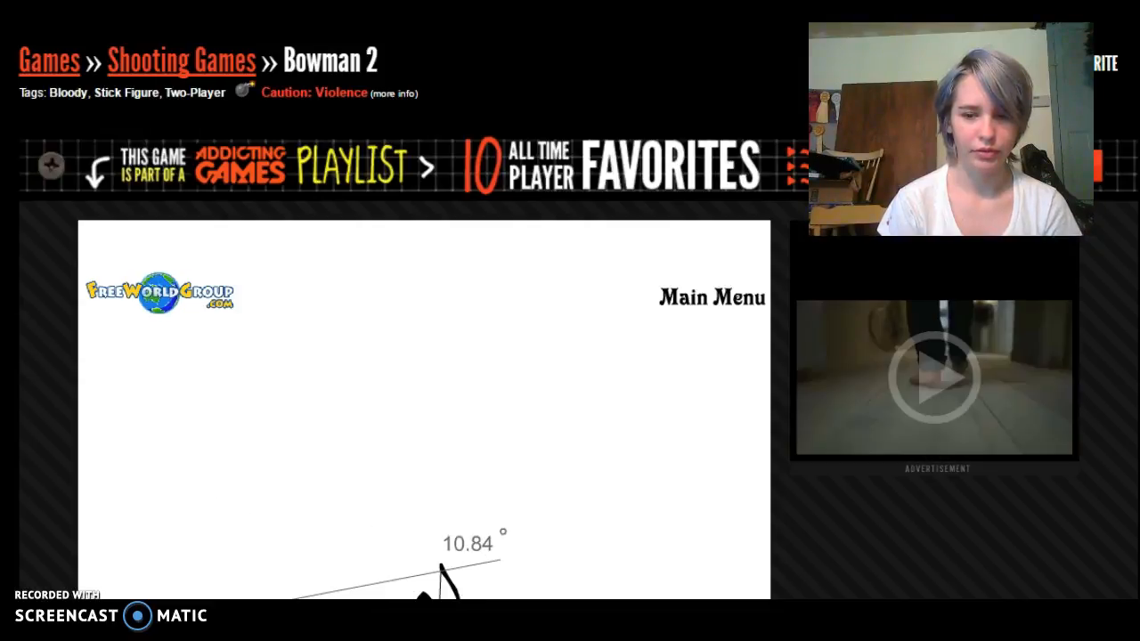
scroll(down, 3)
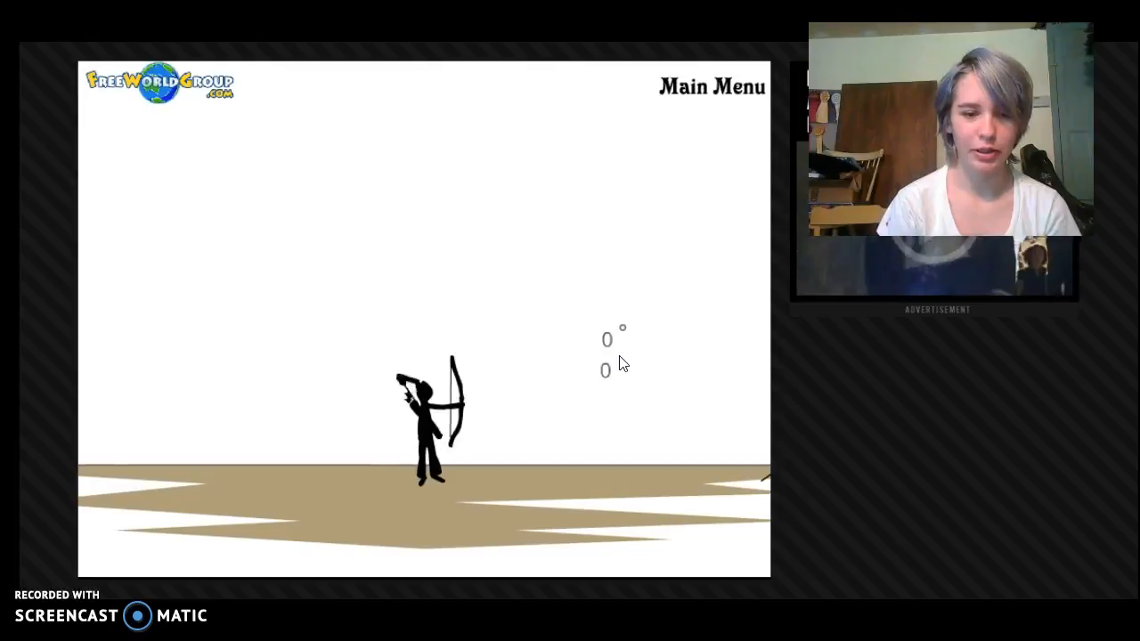
drag(624, 363, 133, 490)
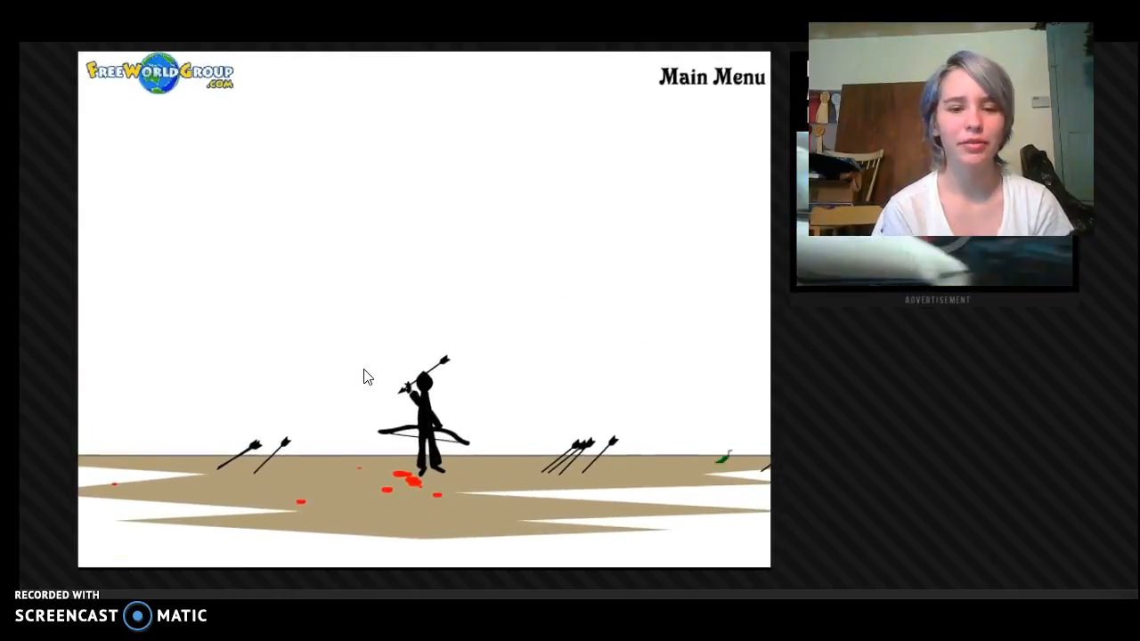
drag(366, 374, 160, 449)
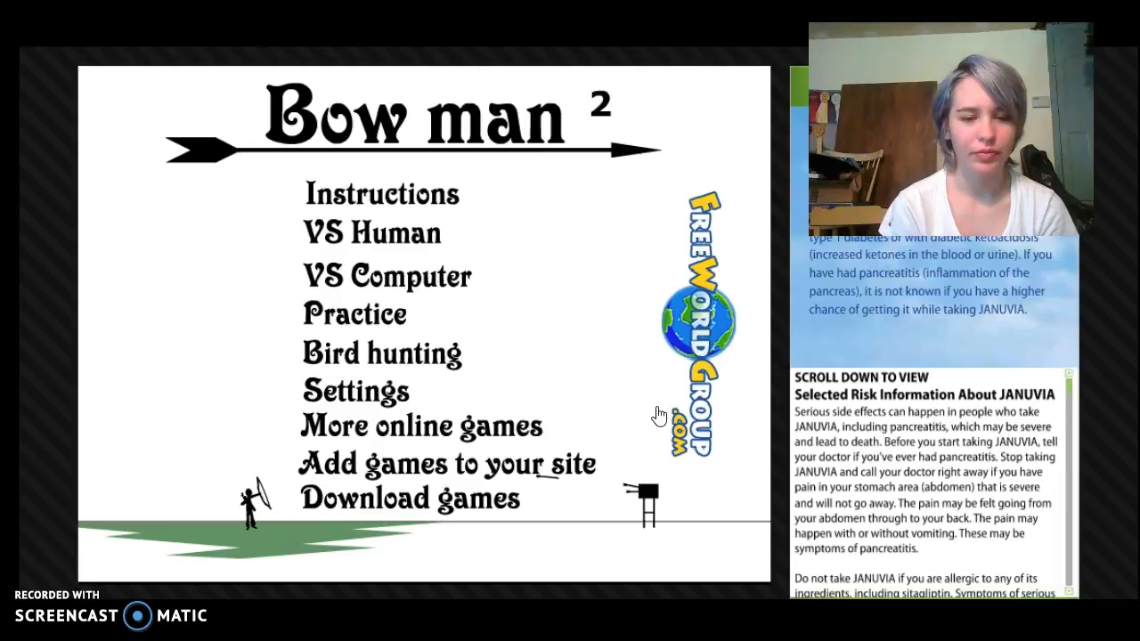
Start Bird hunting and fire arrows at the birds overhead.
click(381, 353)
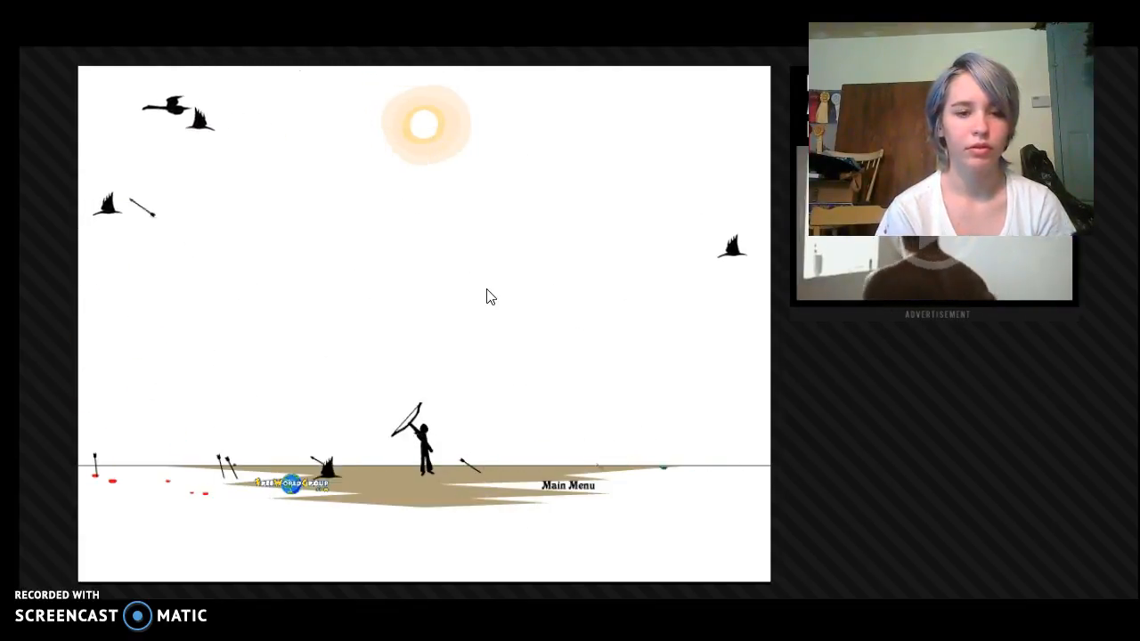
drag(427, 436, 698, 470)
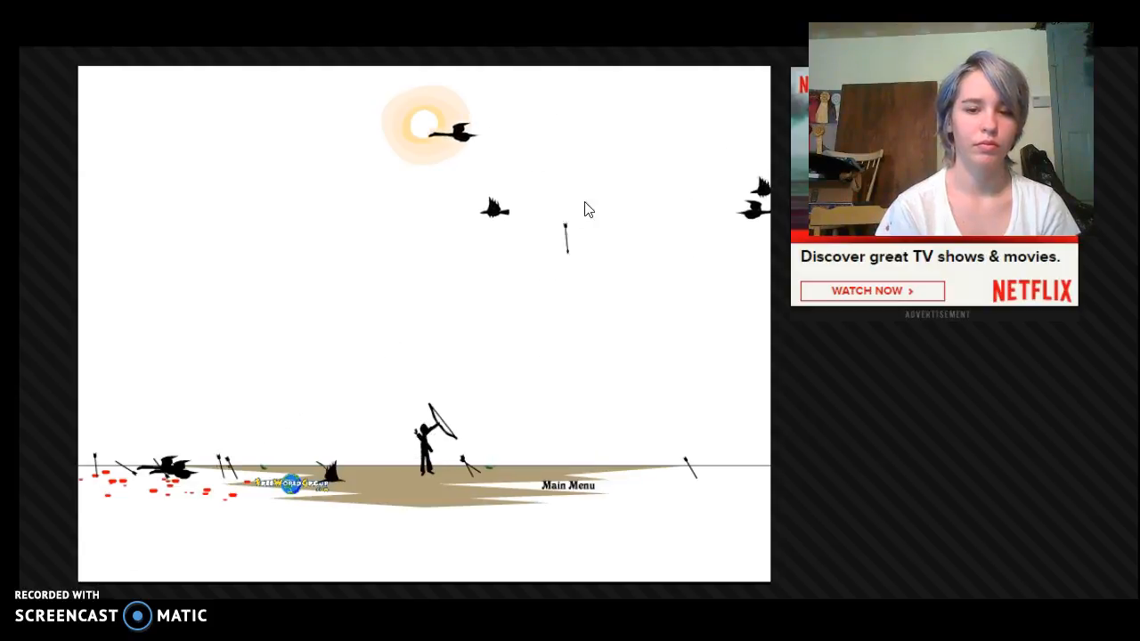
drag(427, 436, 520, 251)
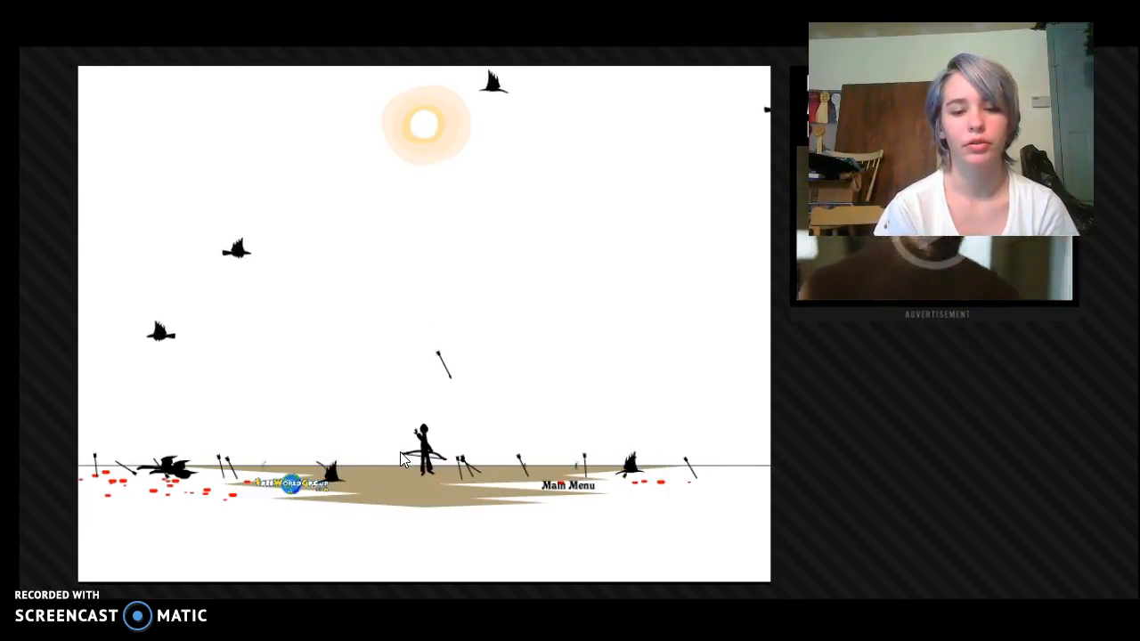
Leave the hunt, confirm 'add wind' is unchecked in Settings, and close to the menu.
click(565, 486)
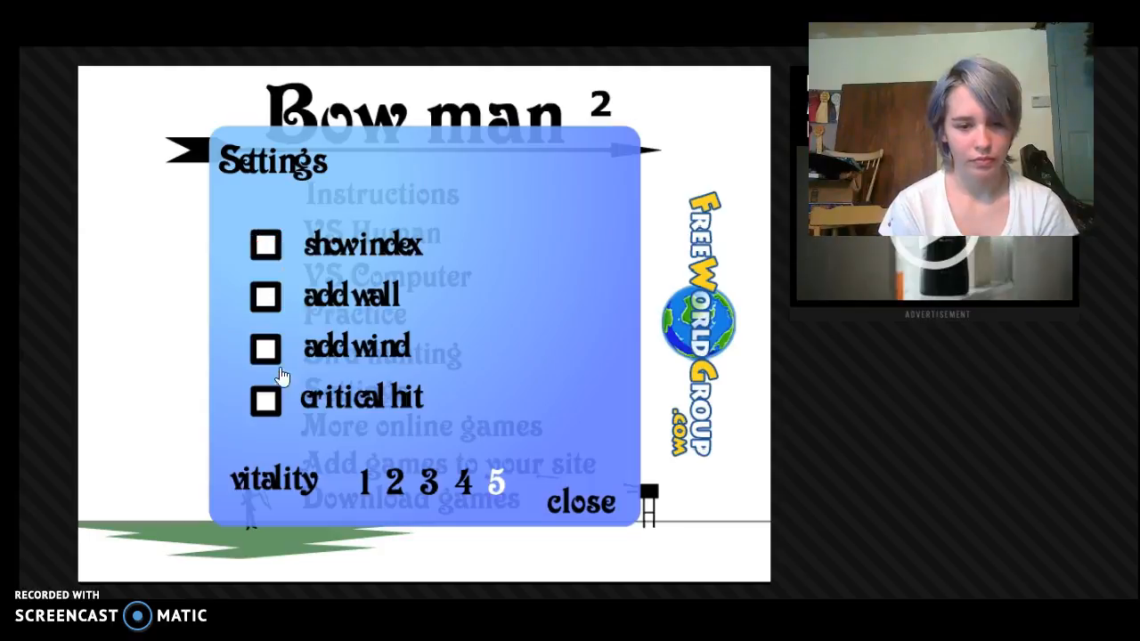
click(581, 501)
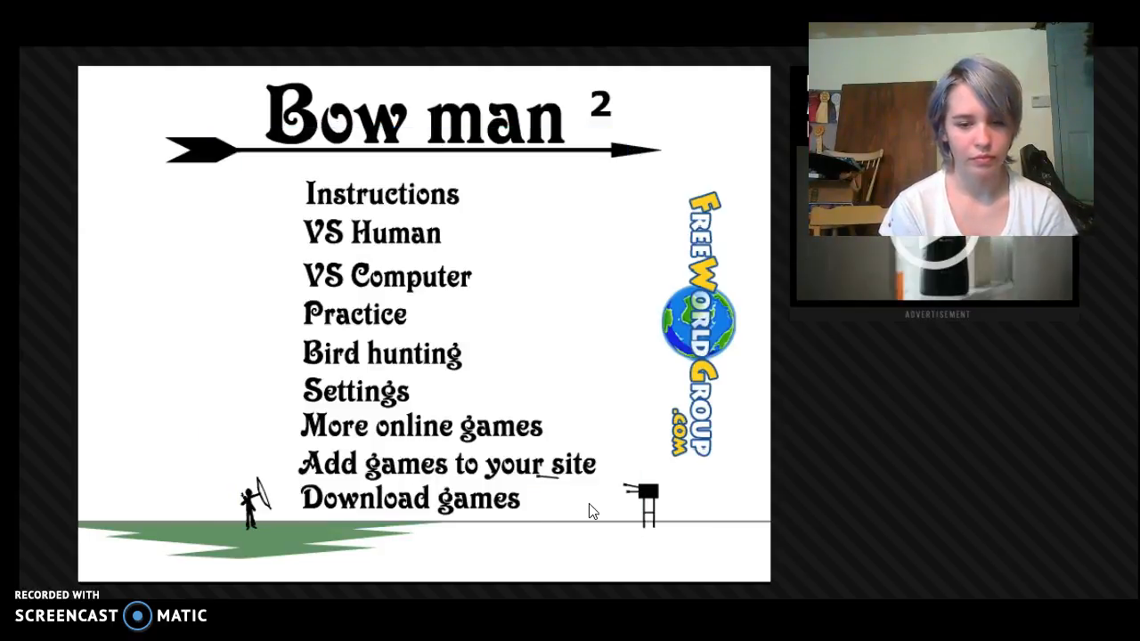